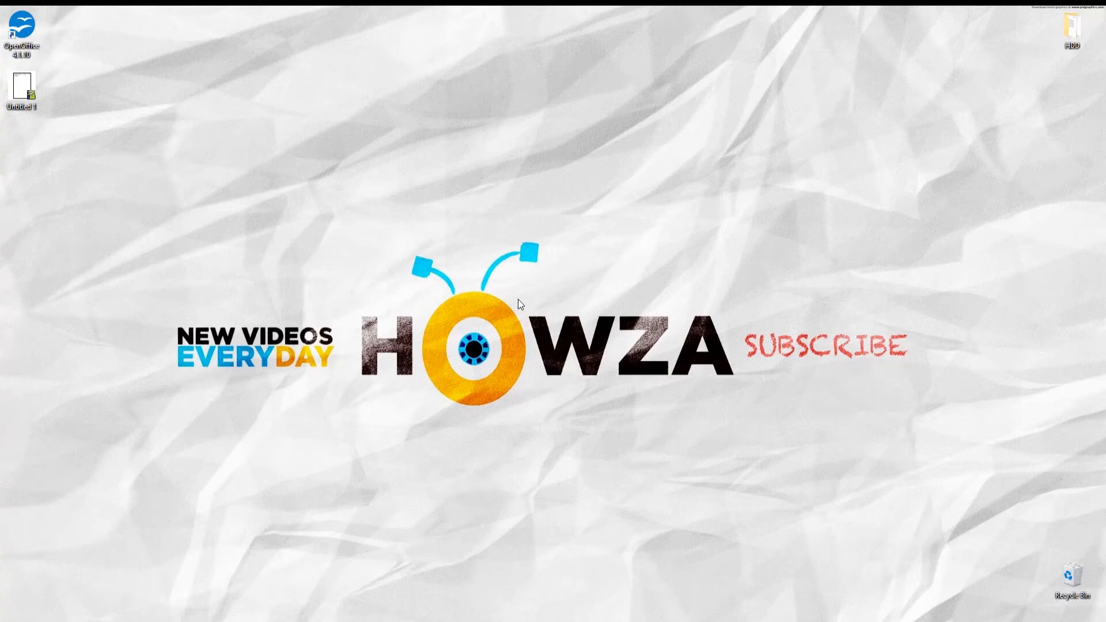
Launch OpenOffice from its desktop shortcut to reach the Start Center
double_click(21, 32)
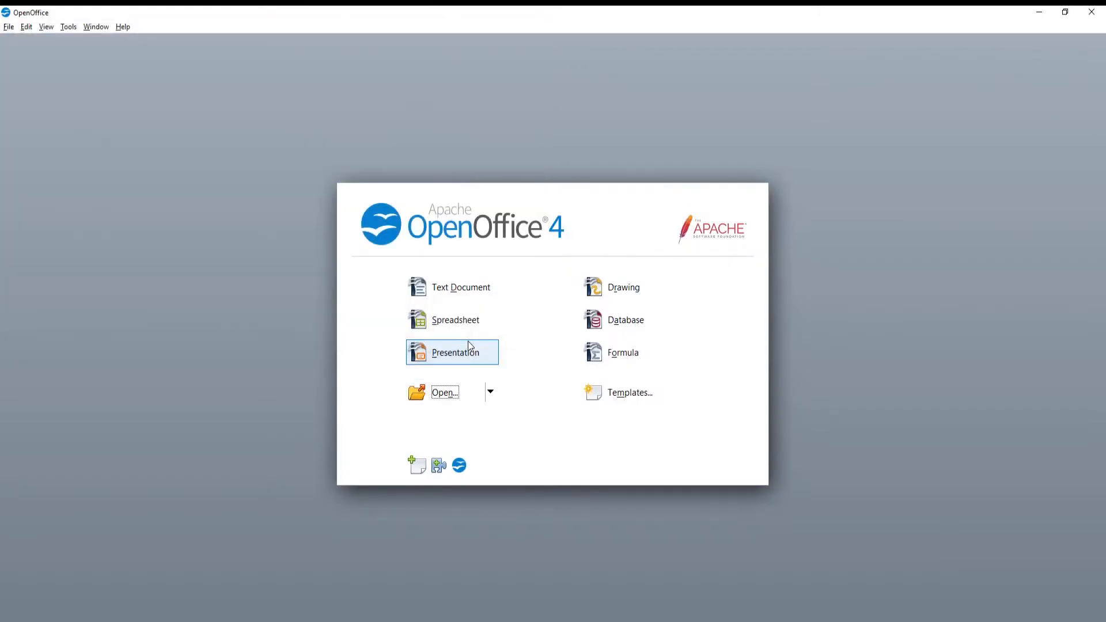
Open the starting-numbers spreadsheet, select cell B2, and show the Insert menu
click(455, 319)
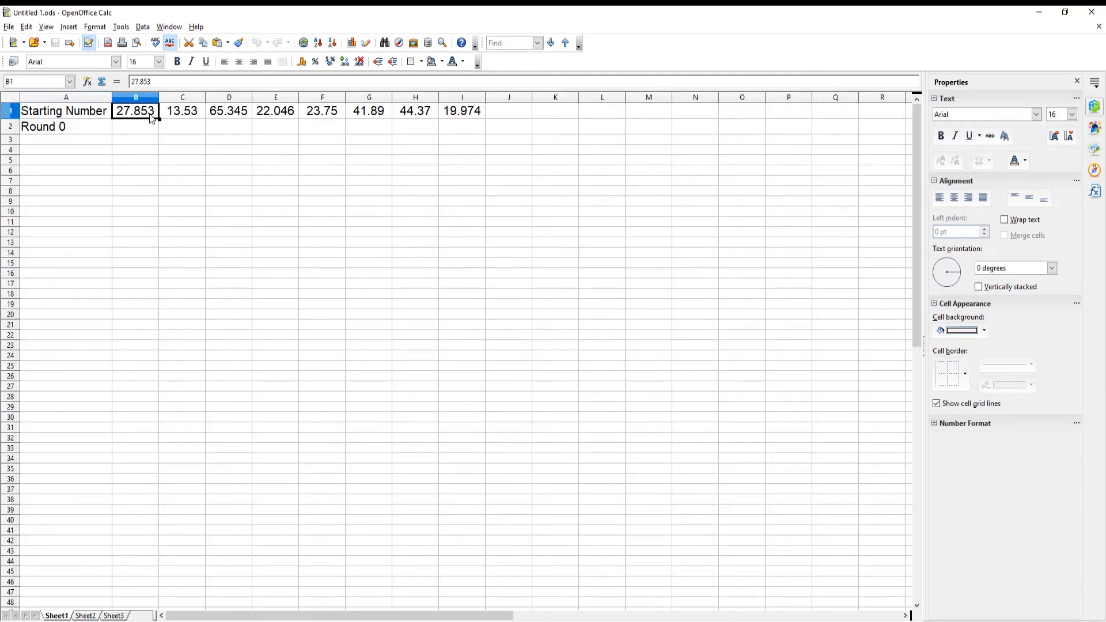
click(135, 127)
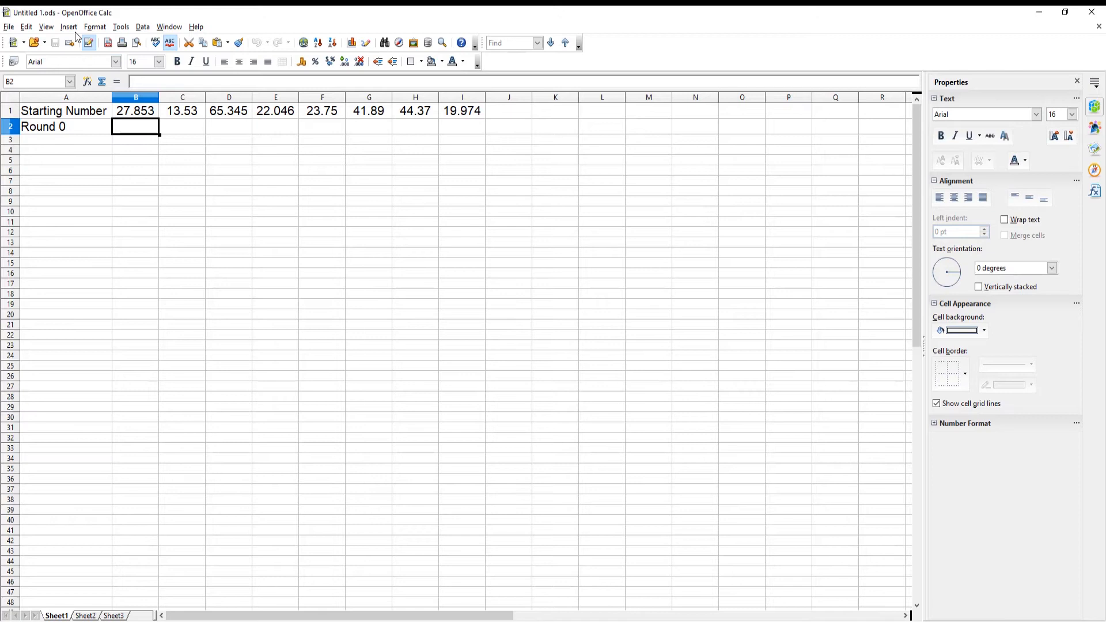
click(68, 26)
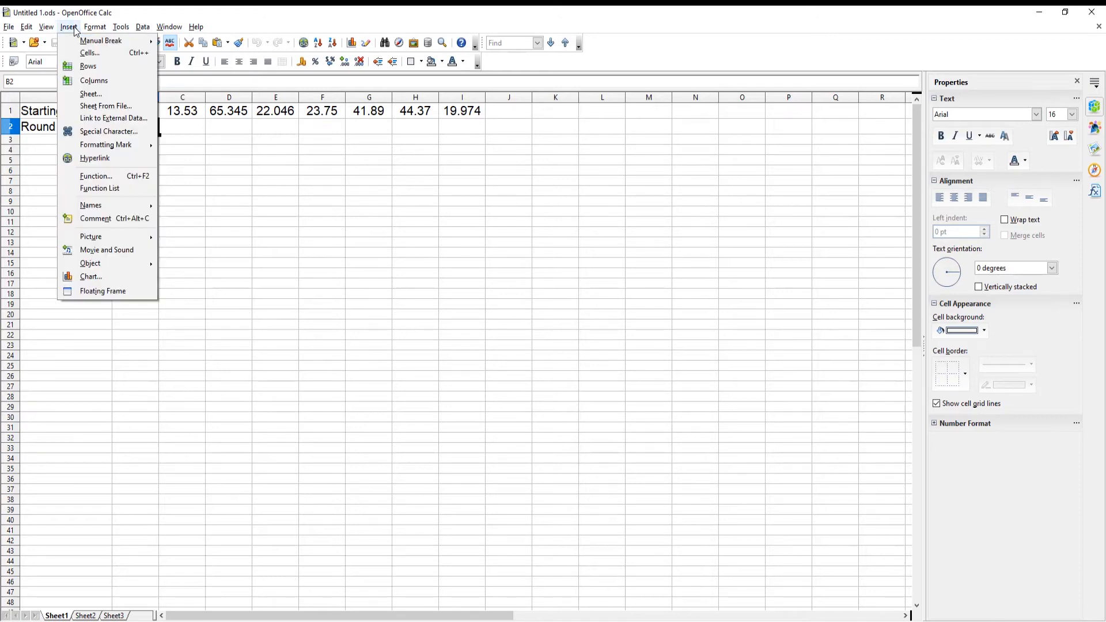
mouse_move(95, 176)
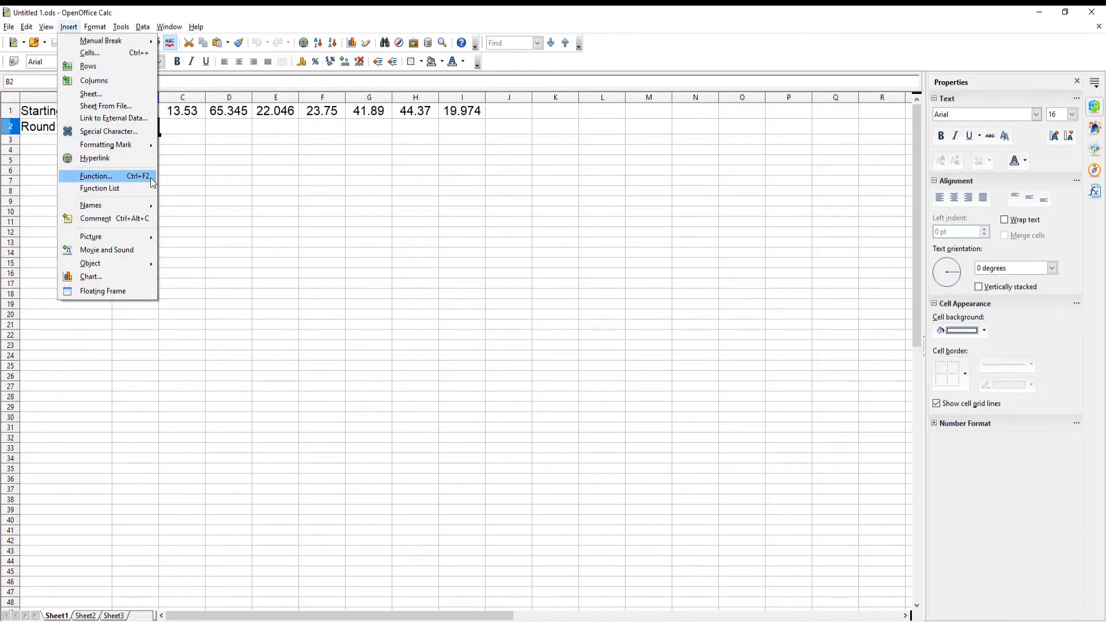
In the Function Wizard, filter to Mathematical and choose ROUND
click(95, 176)
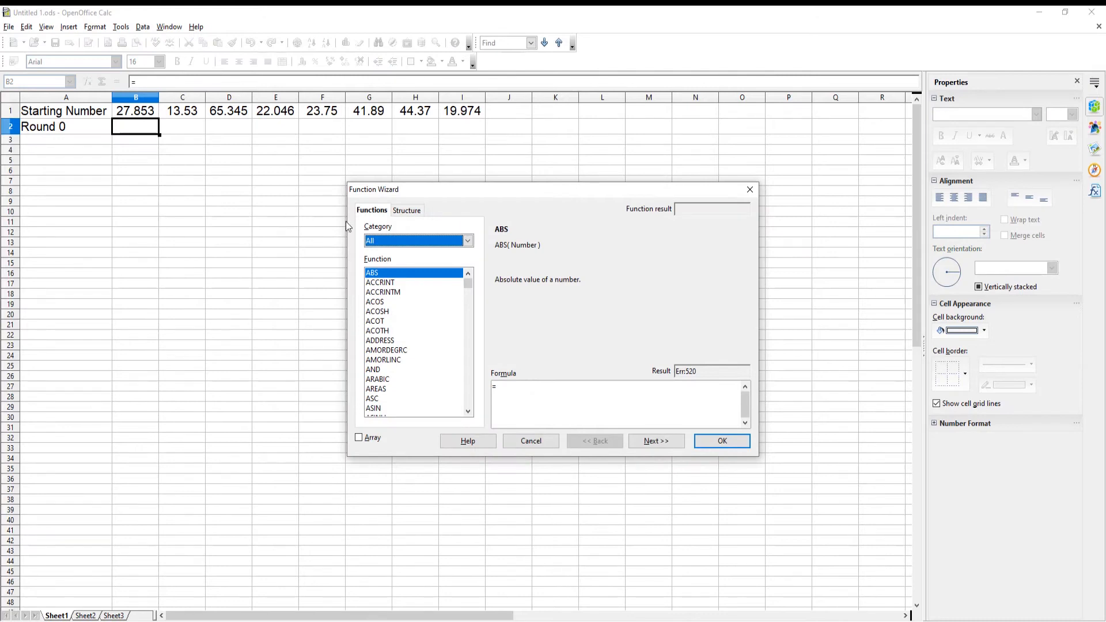
click(467, 241)
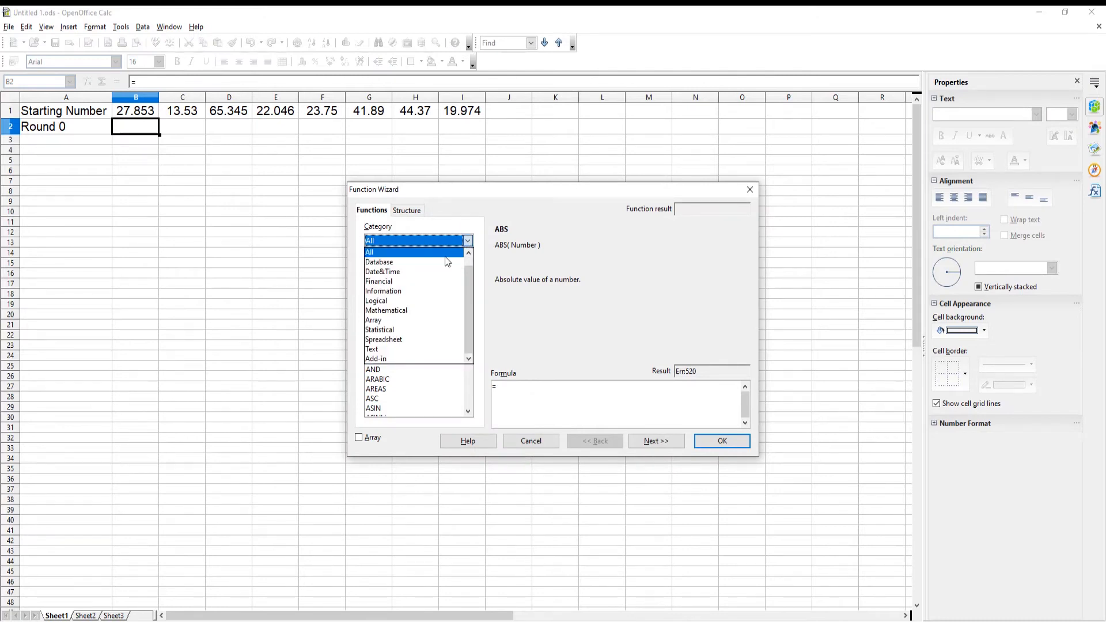
click(386, 310)
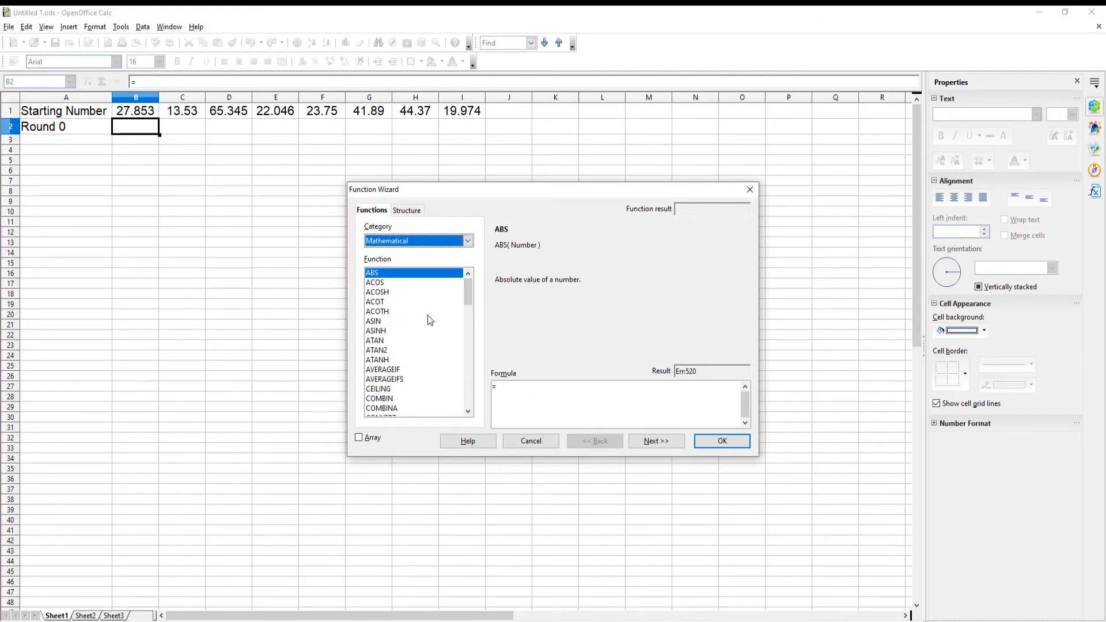
scroll(down, 3)
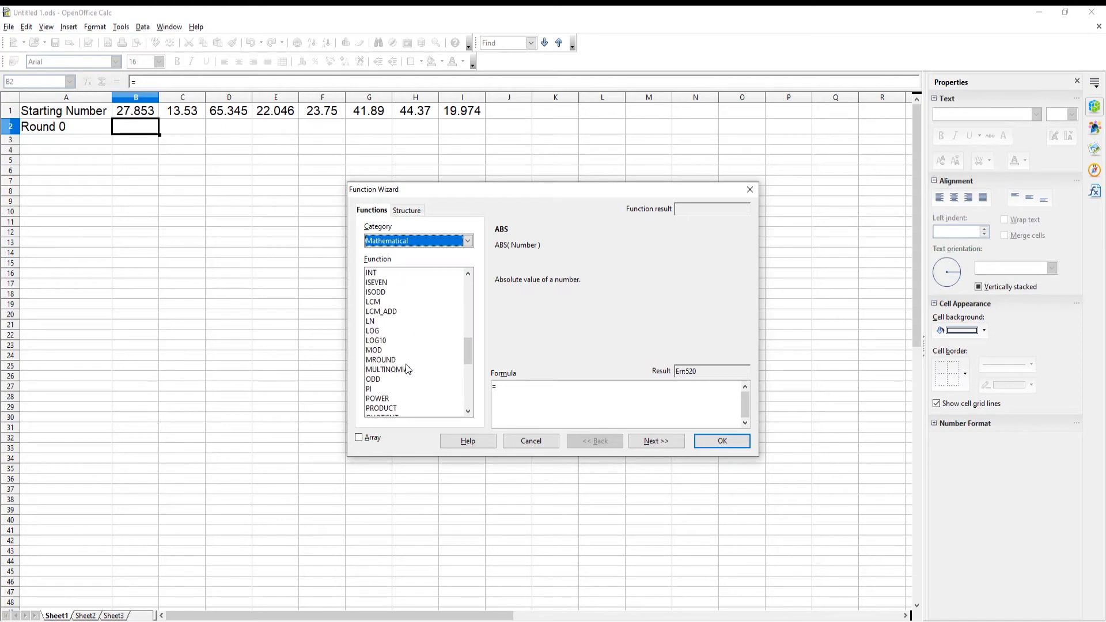
click(377, 399)
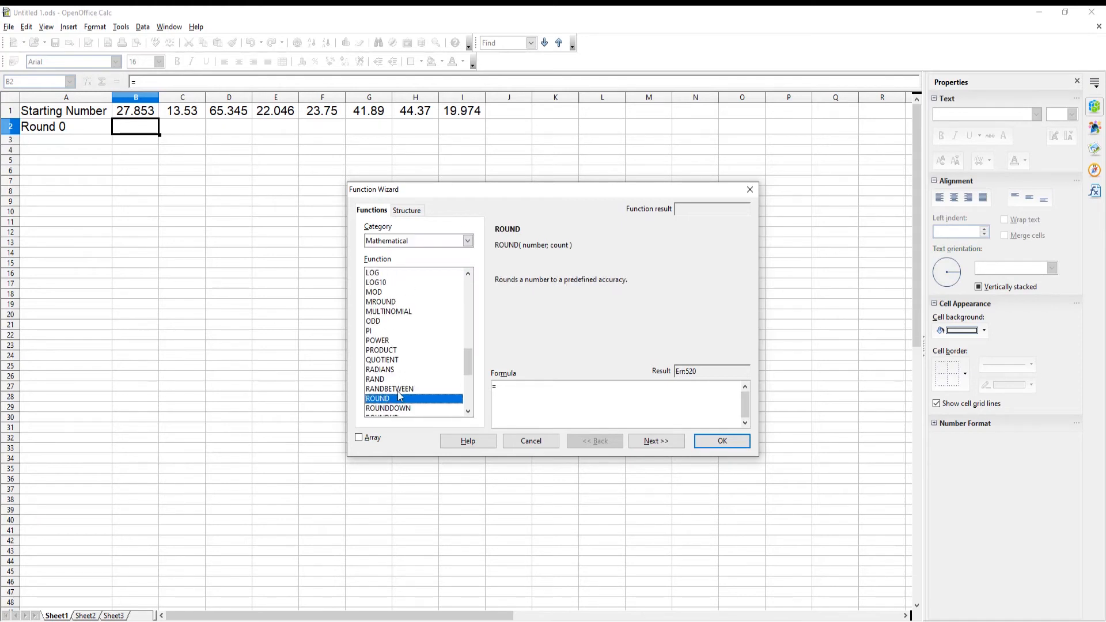
double_click(377, 399)
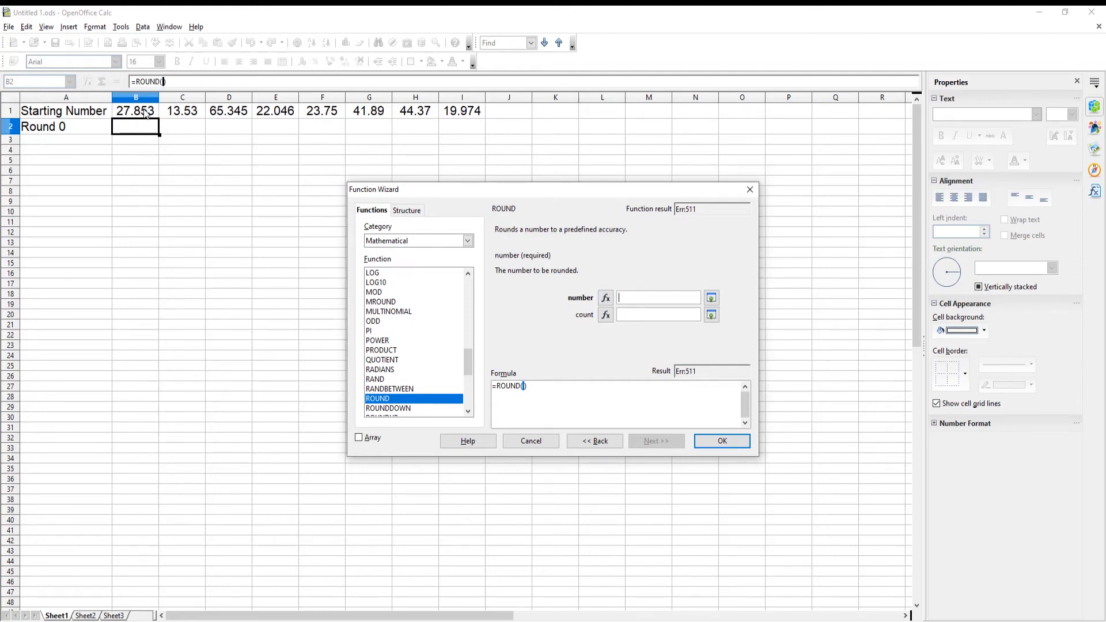
Enter =ROUND(B1;0) in B2 so 27.853 displays as 28
text(B1)
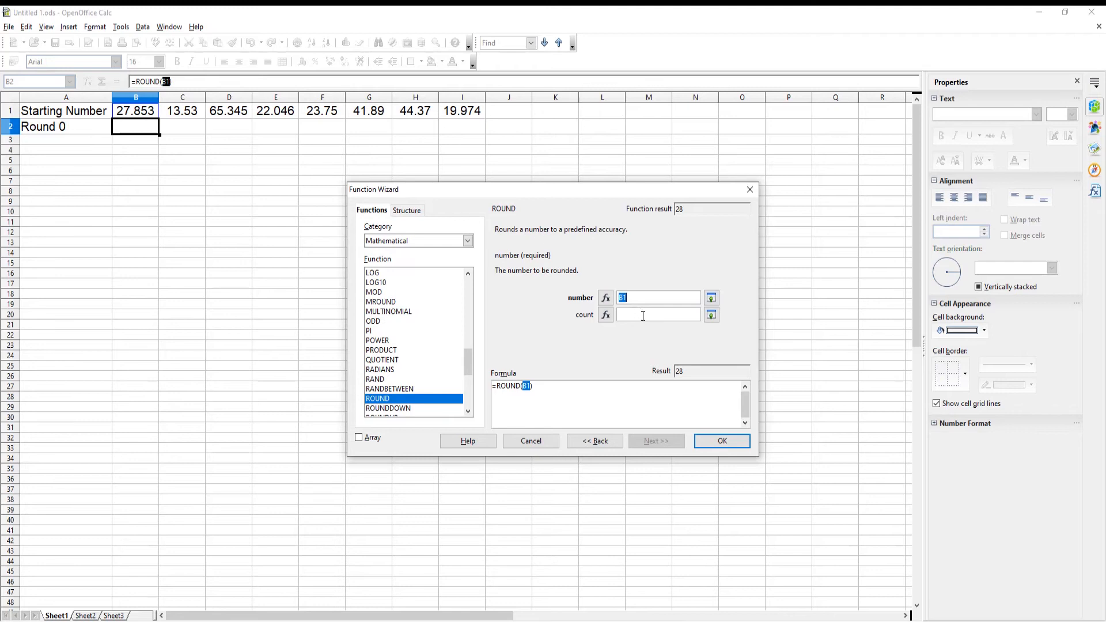
text(0)
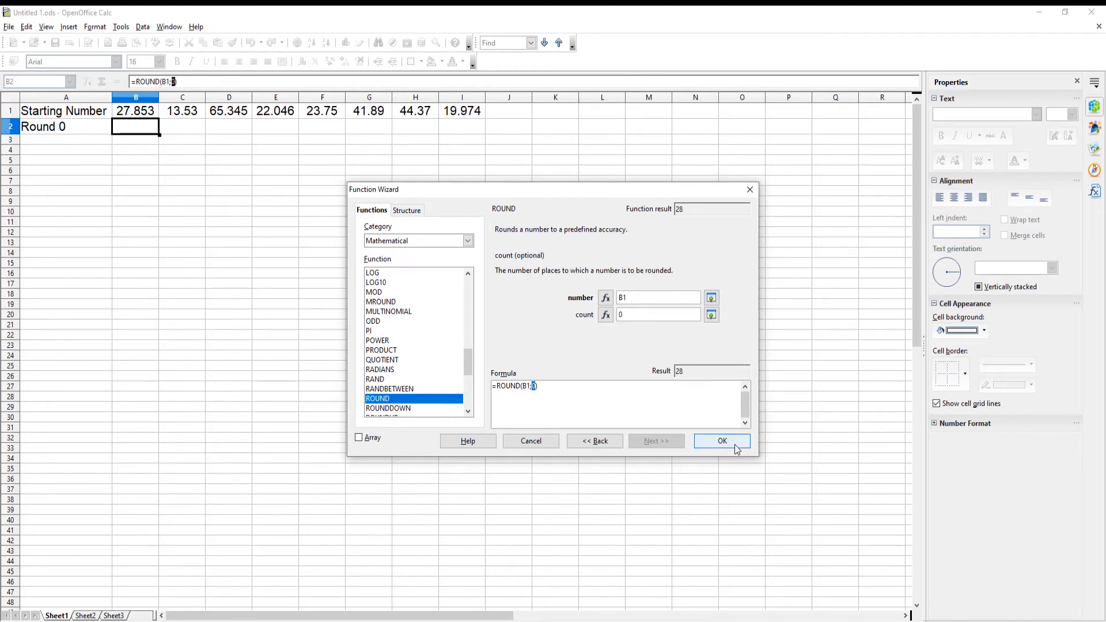
click(721, 441)
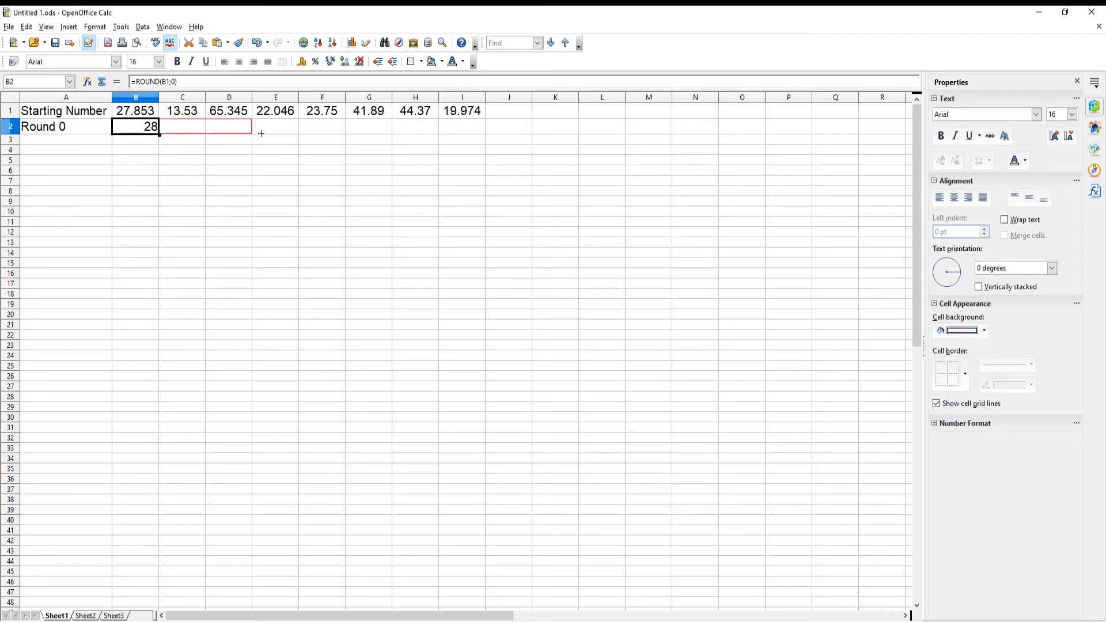
Fill B2's ROUND formula right through I2
drag(158, 133, 485, 127)
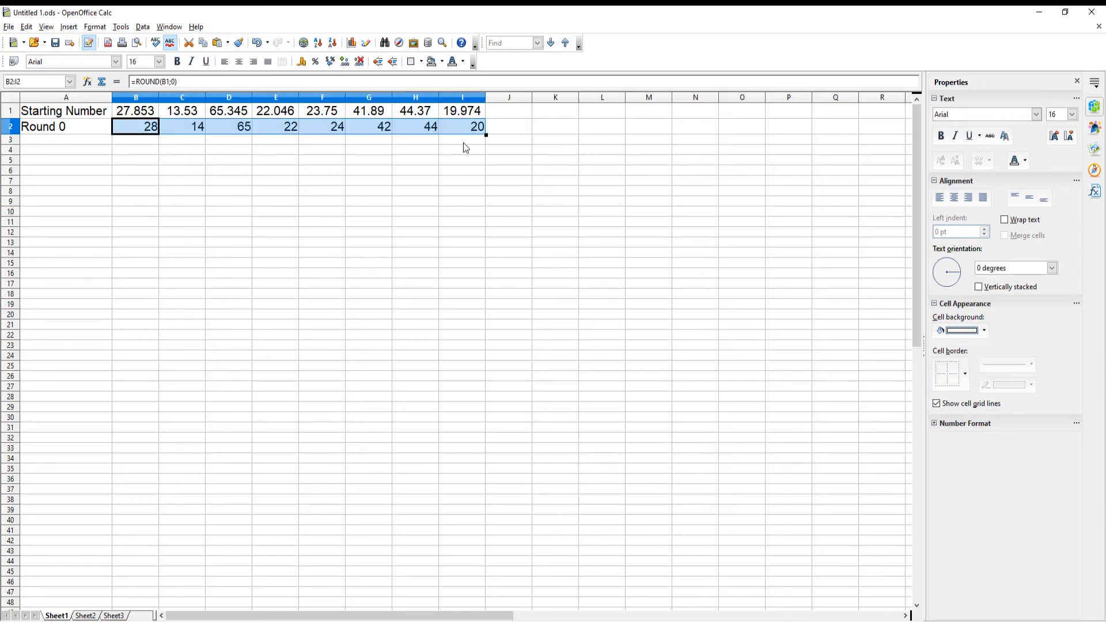